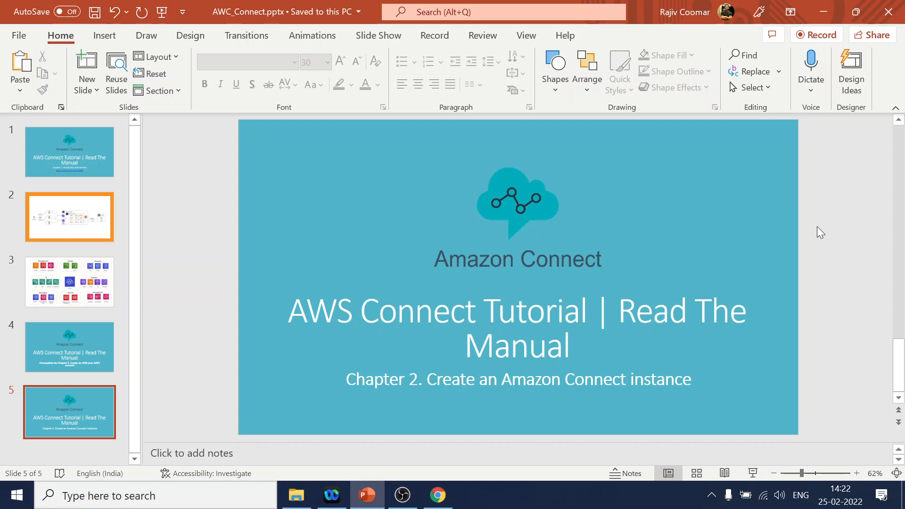
Step: Expand the Concepts and Tutorials sections in the Administrator Guide's left navigation
left_click(437, 495)
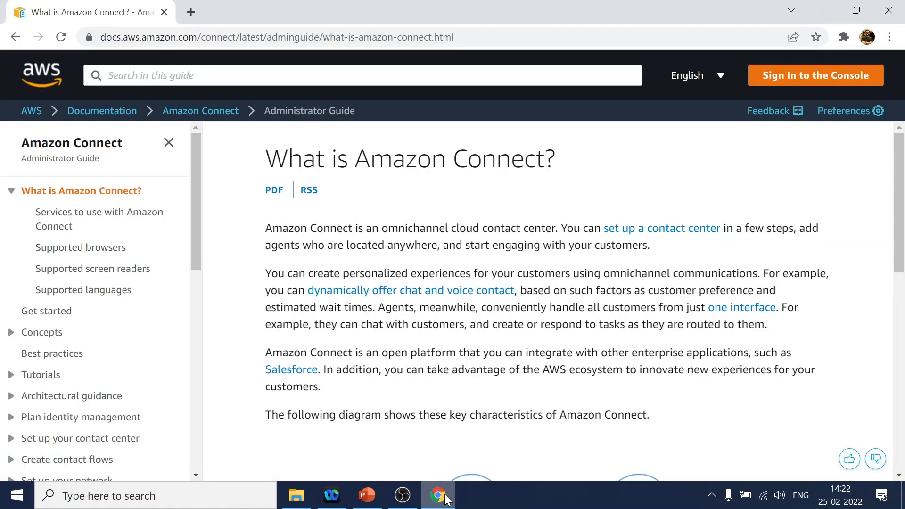
mouse_move(744, 367)
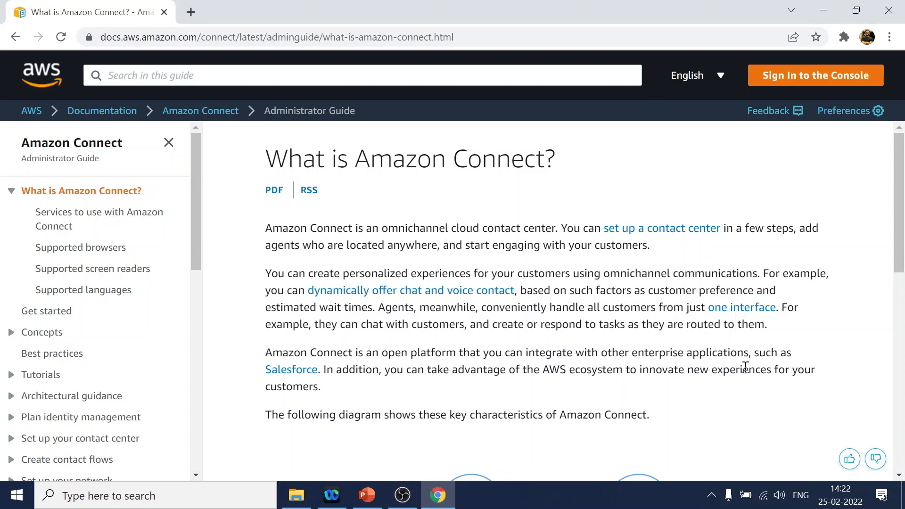
mouse_move(690, 351)
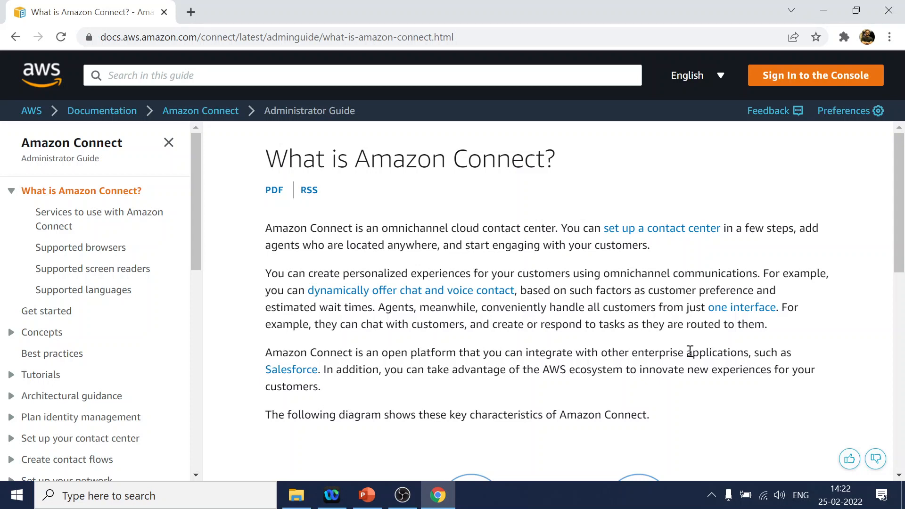
mouse_move(645, 184)
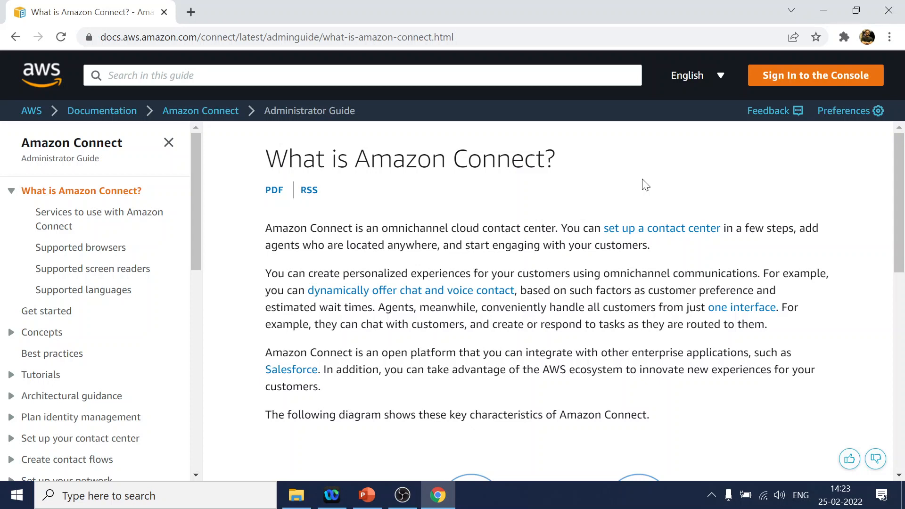
mouse_move(3, 320)
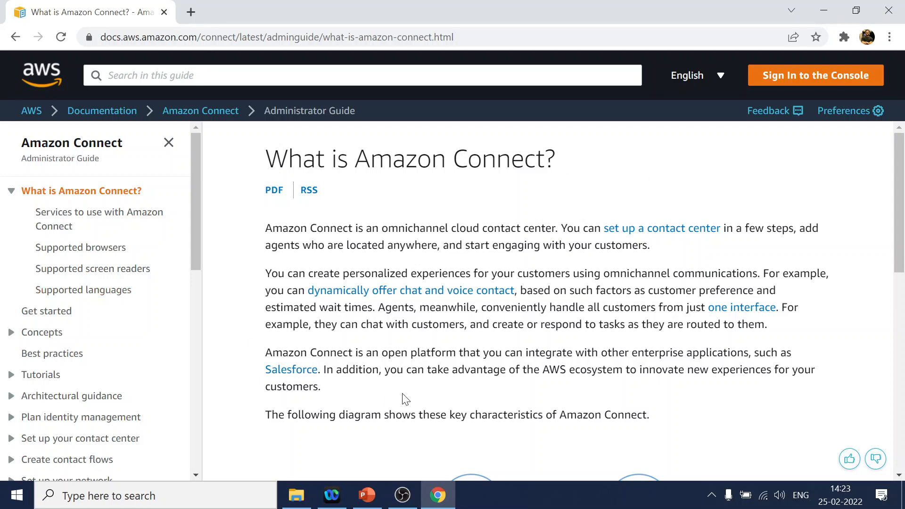
mouse_move(362, 339)
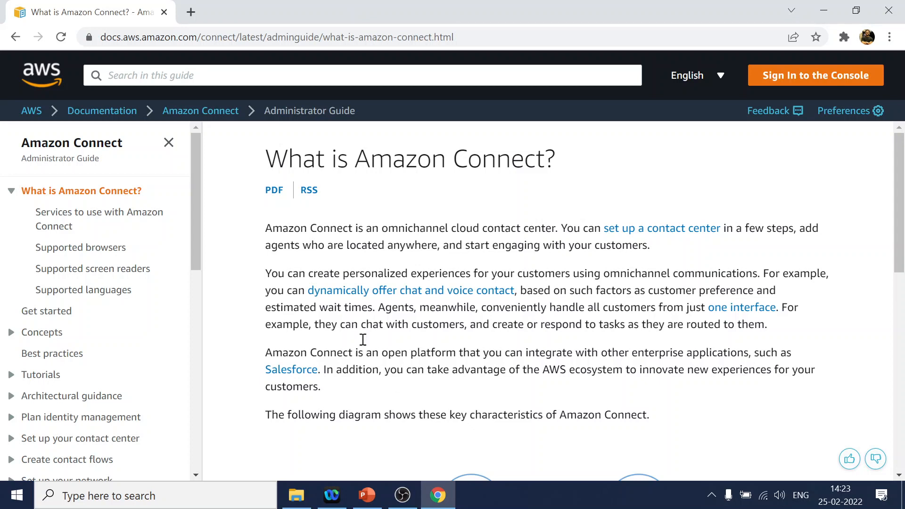
mouse_move(27, 452)
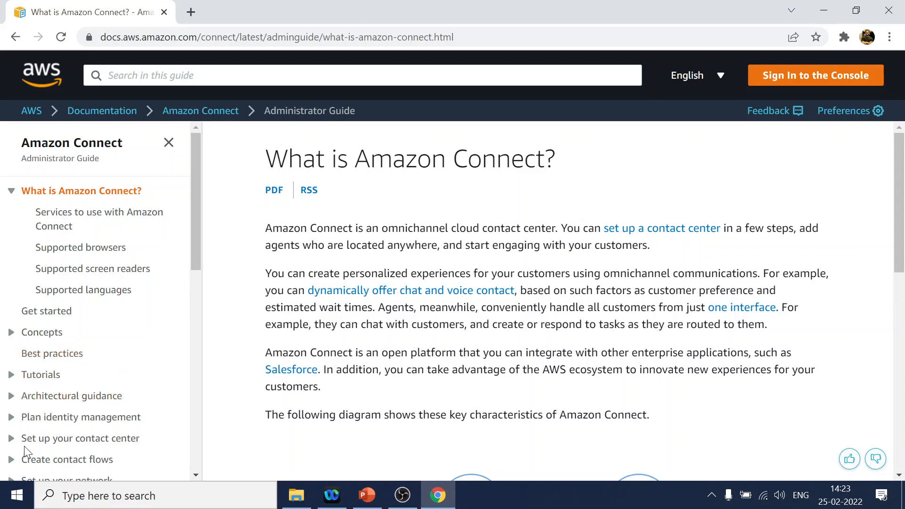
scroll("down", 3)
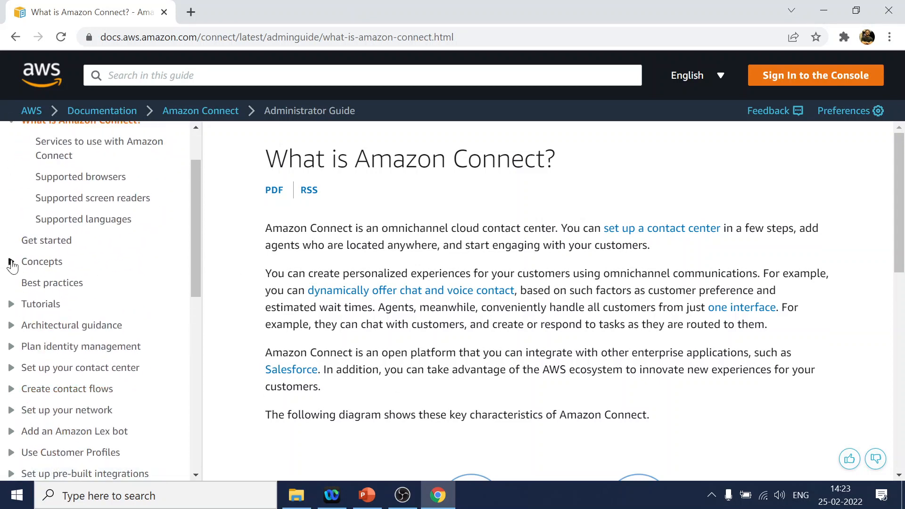
left_click(41, 261)
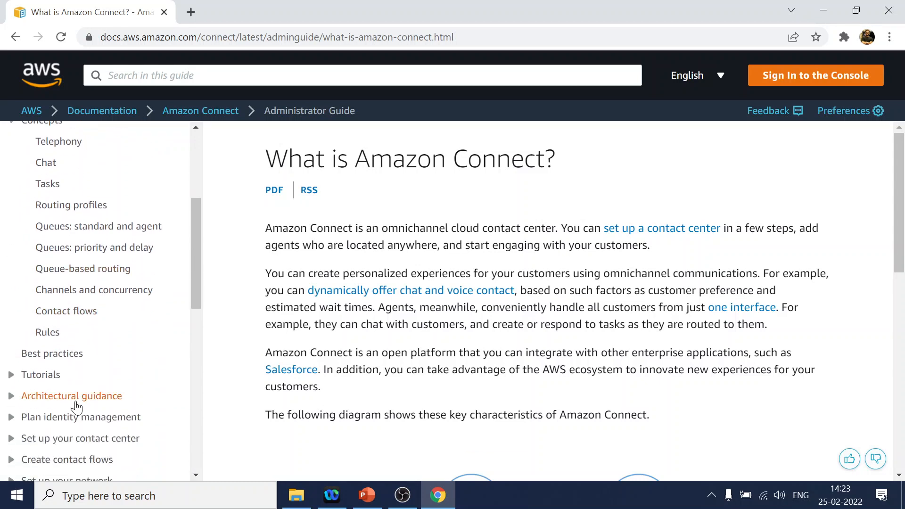
left_click(40, 375)
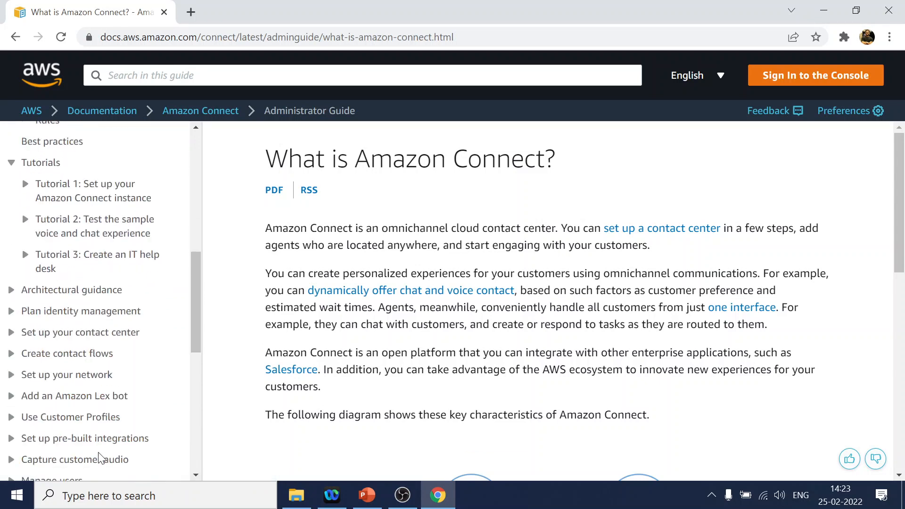
scroll("up", 3)
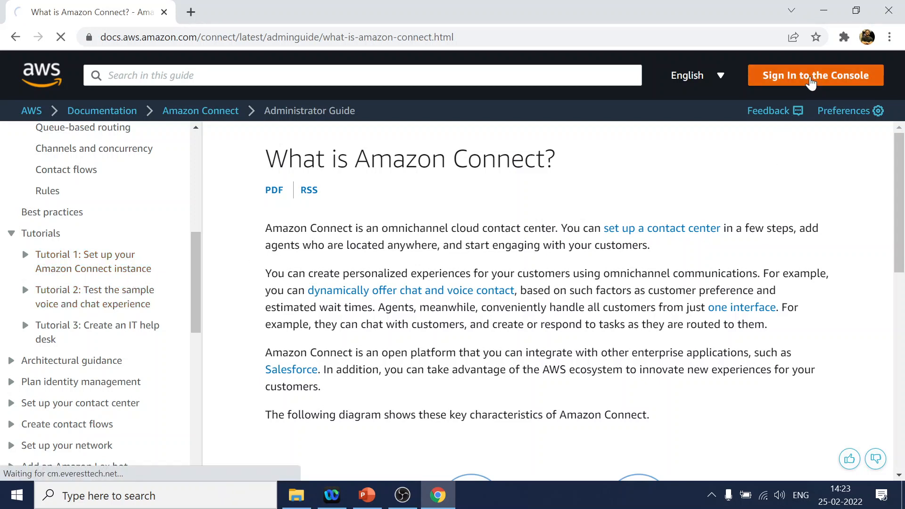
Step: Go to the console home, check the account menu, and choose Amazon Connect from Recently visited
left_click(815, 75)
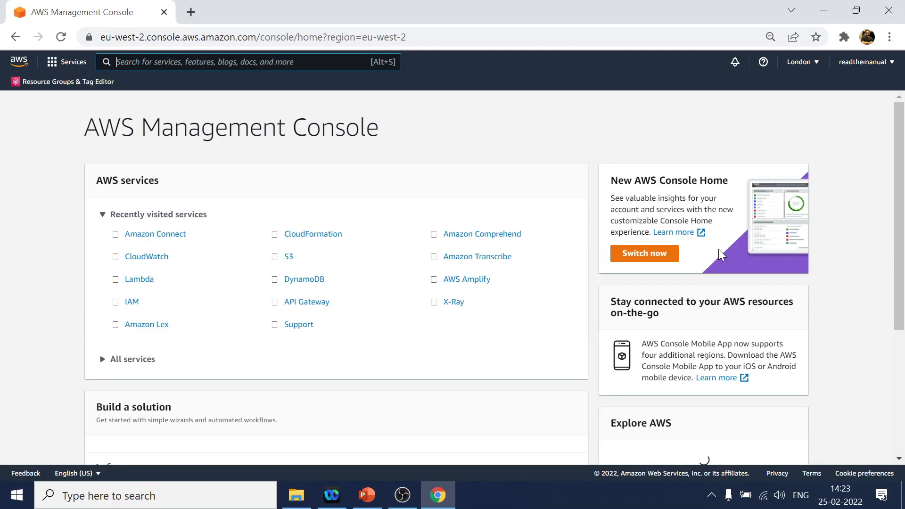
left_click(862, 63)
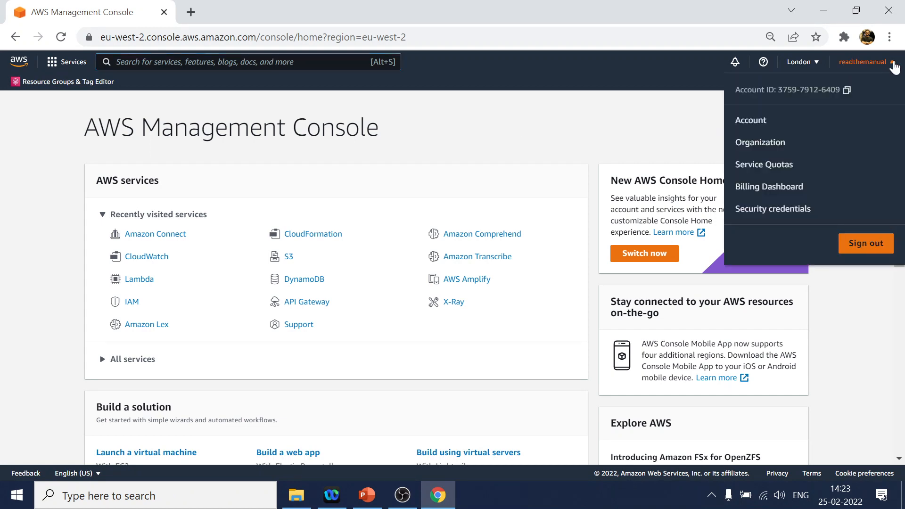
left_click(258, 185)
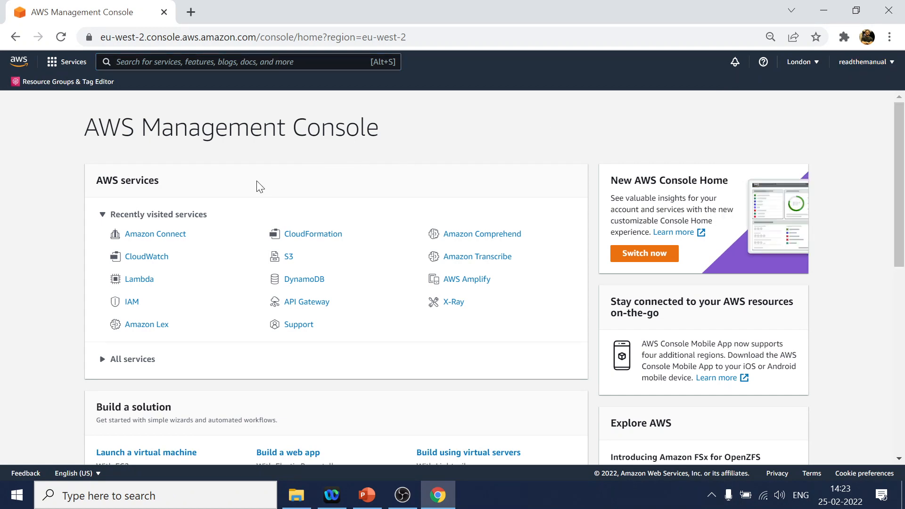
left_click(155, 234)
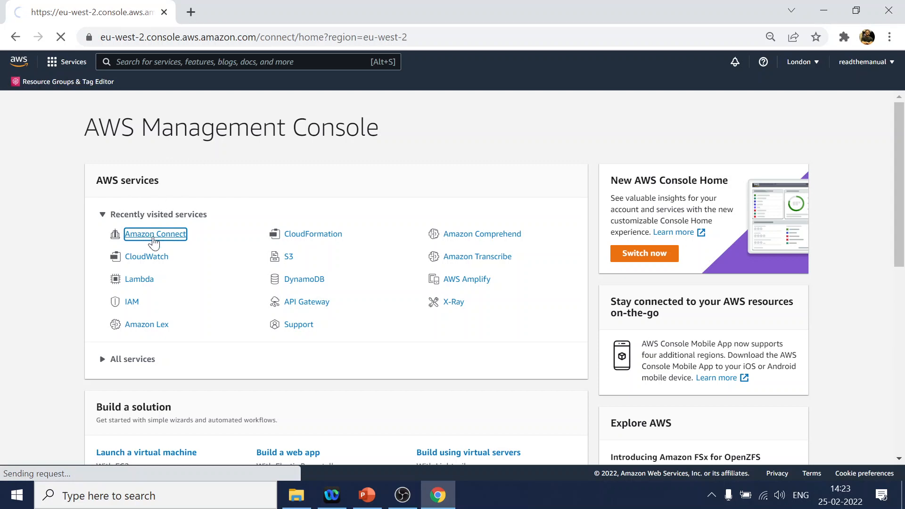
Step: Check the region dropdown and keep Europe (London) as the selected region
left_click(155, 234)
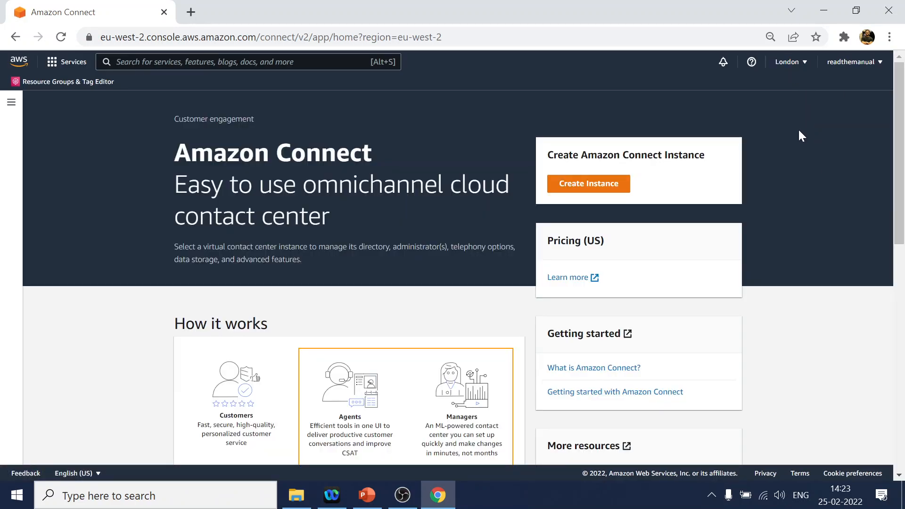
left_click(790, 62)
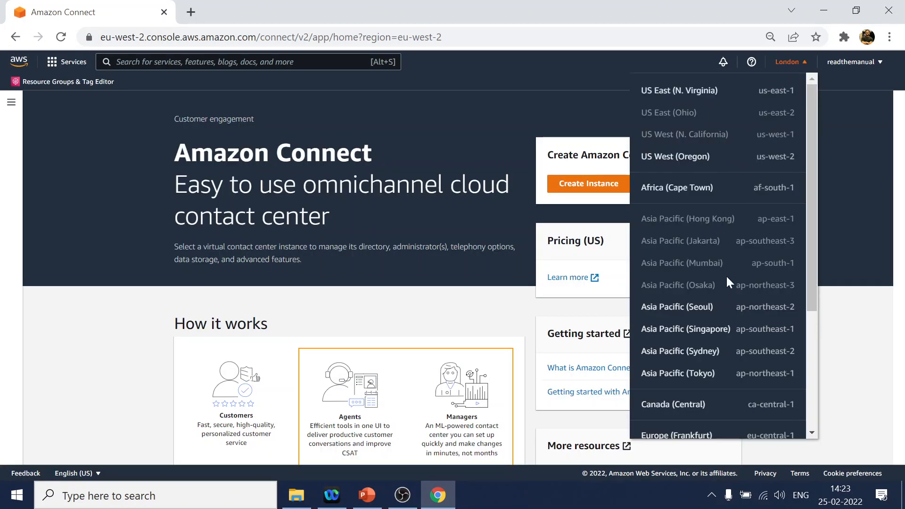
scroll("down", 3)
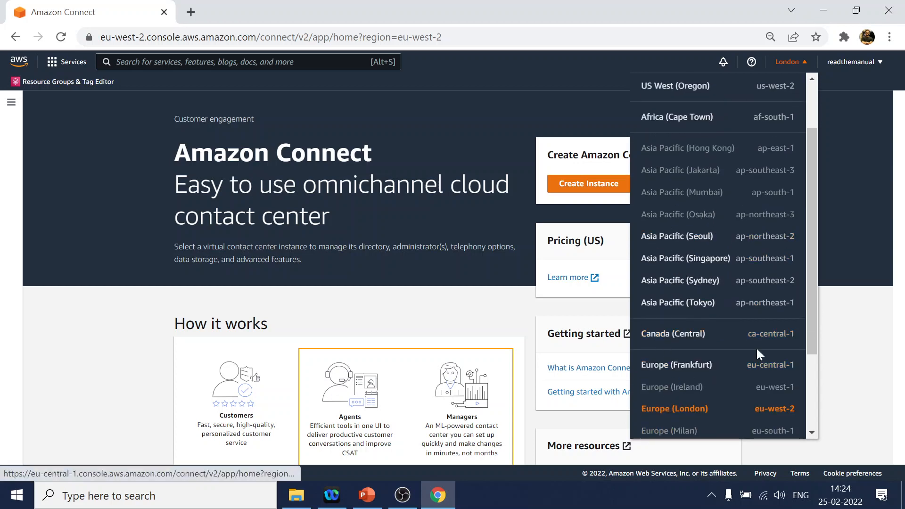
scroll("down", 3)
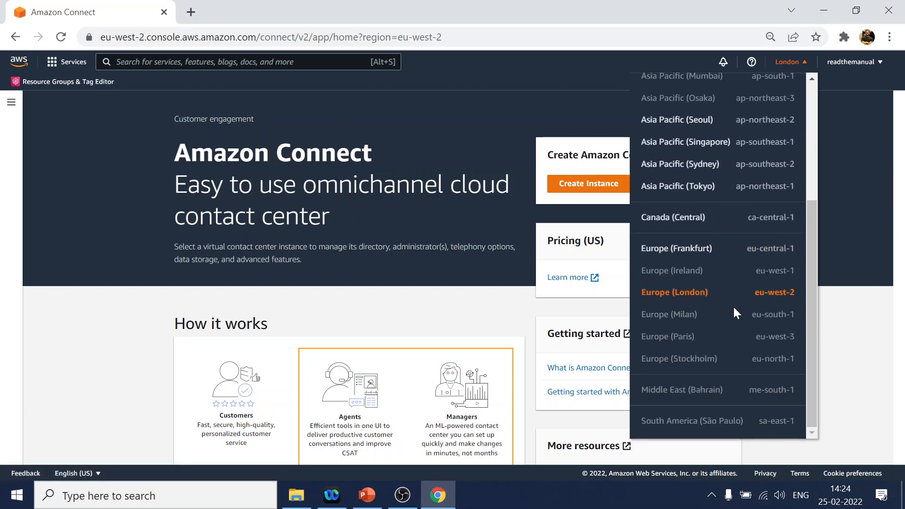
left_click(468, 267)
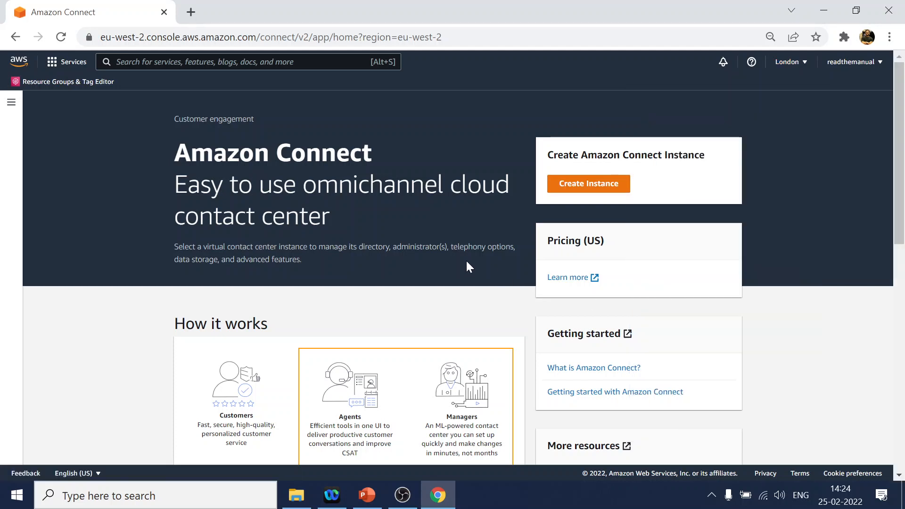
Step: Start a new instance storing users in Amazon Connect with access URL alias 'readthemanual'
left_click(589, 184)
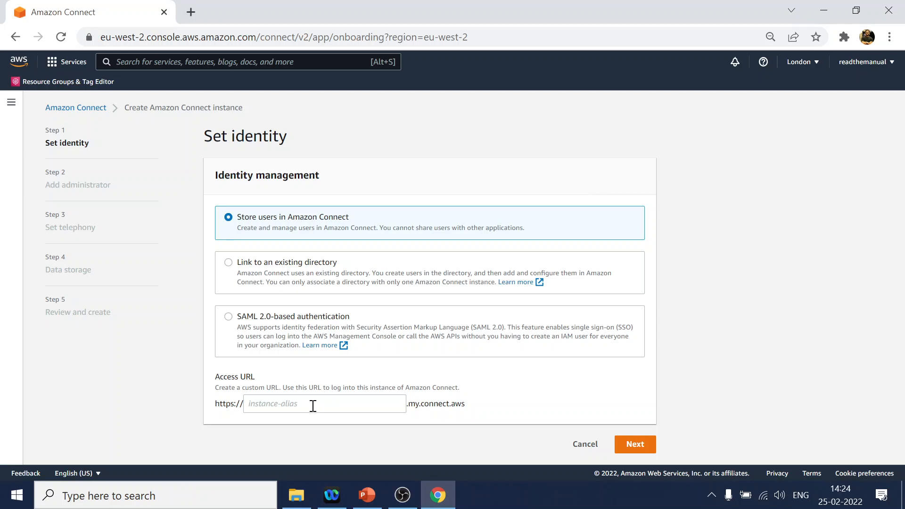
mouse_move(405, 329)
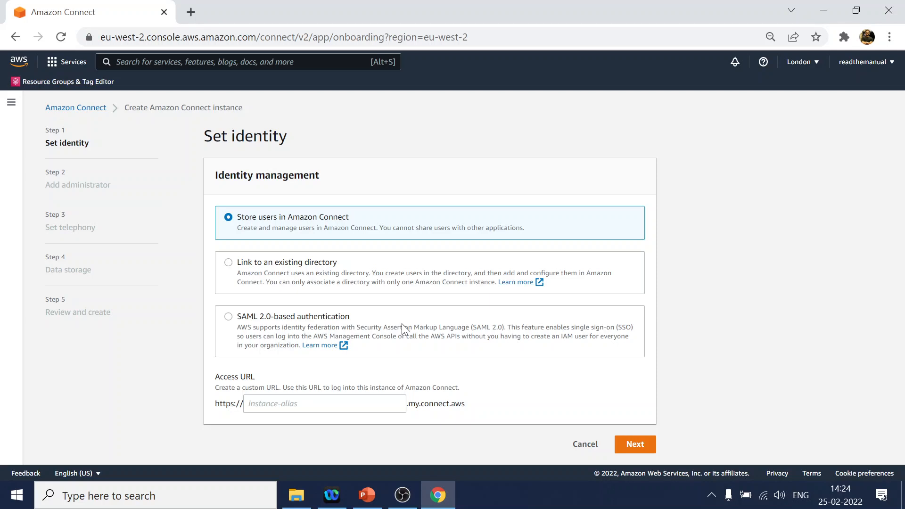
mouse_move(424, 312)
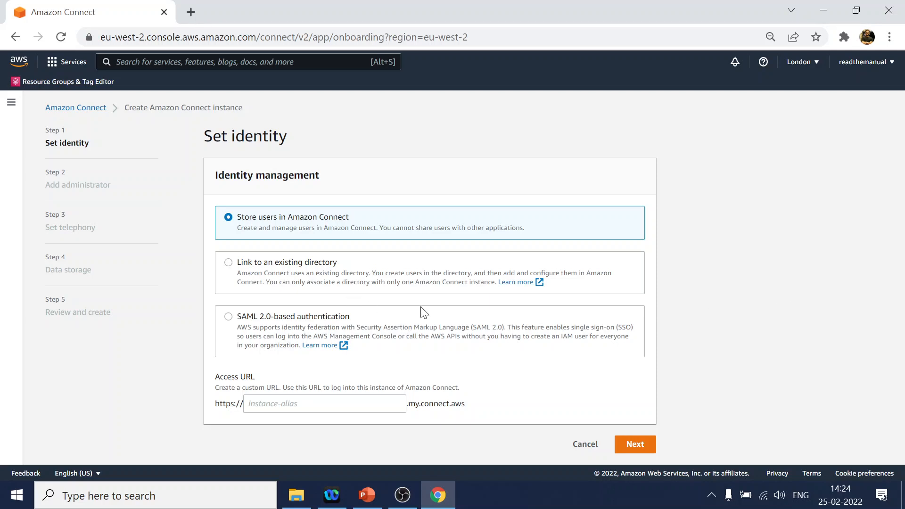
mouse_move(278, 351)
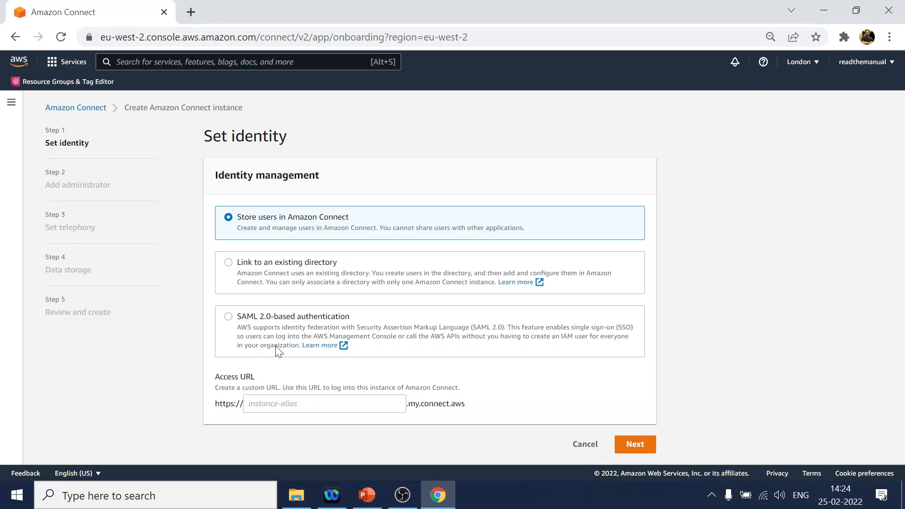
mouse_move(505, 331)
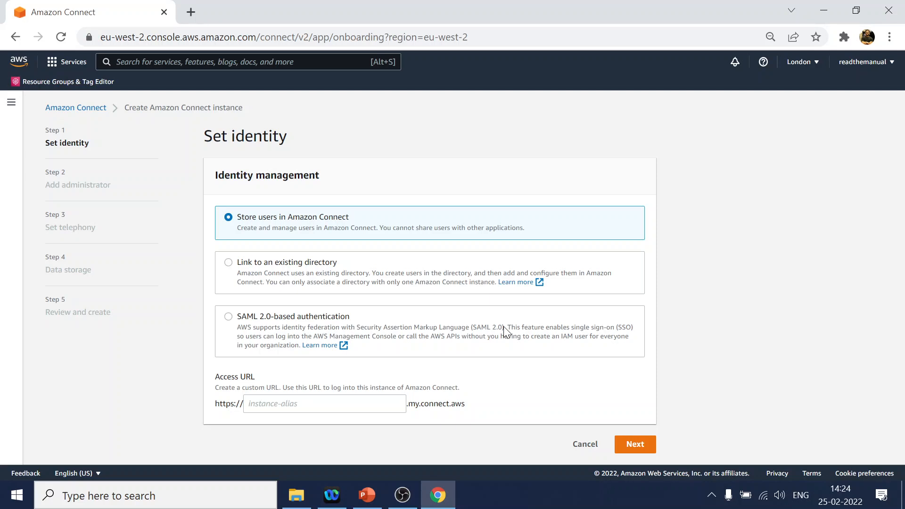
left_click(323, 402)
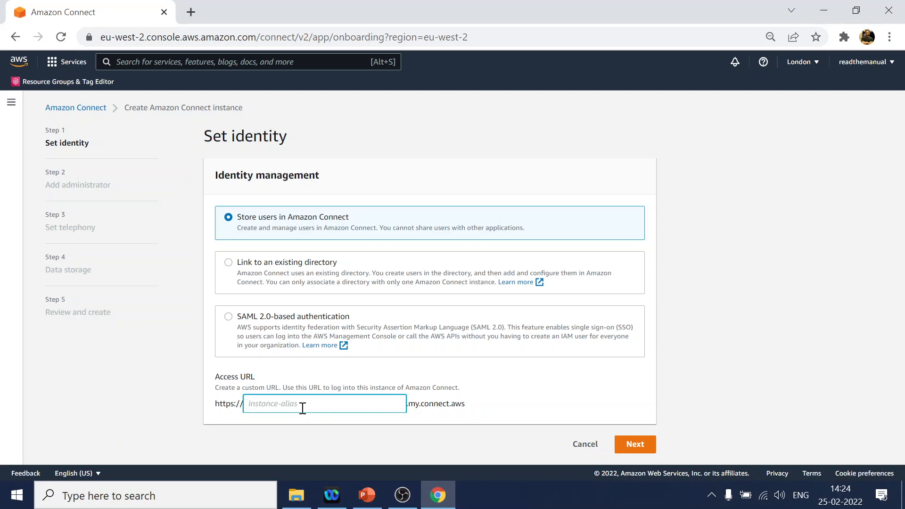
type("readthema")
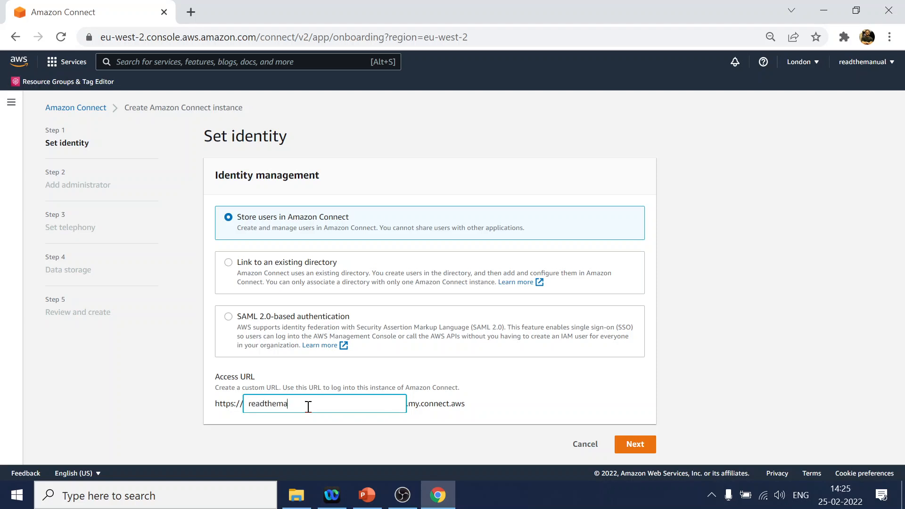
type("nual")
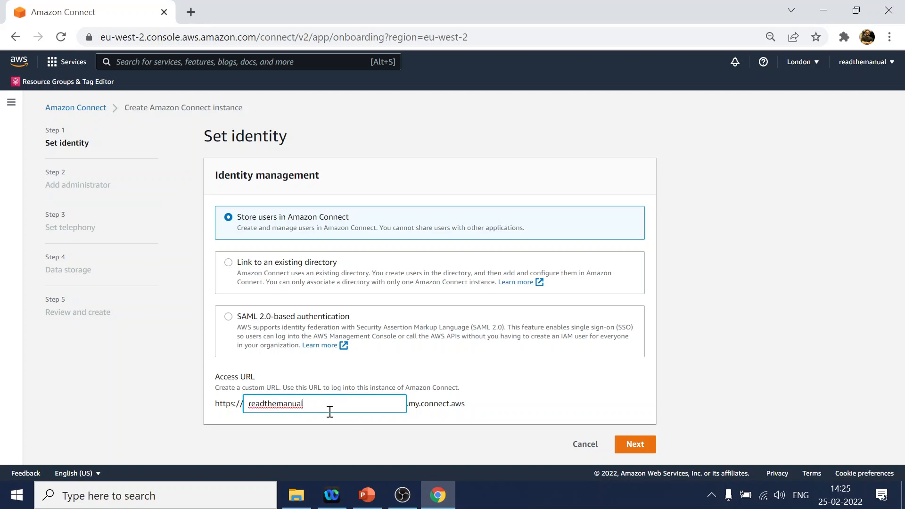
mouse_move(196, 439)
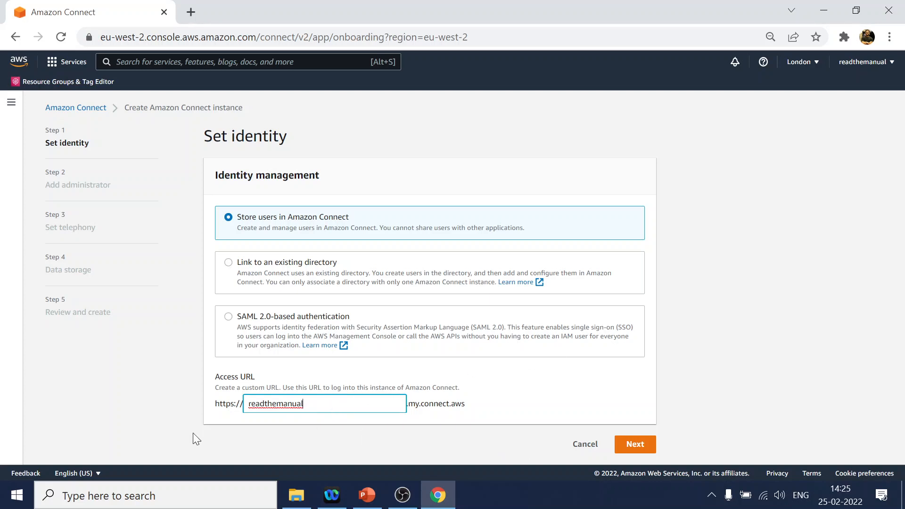
left_click(635, 444)
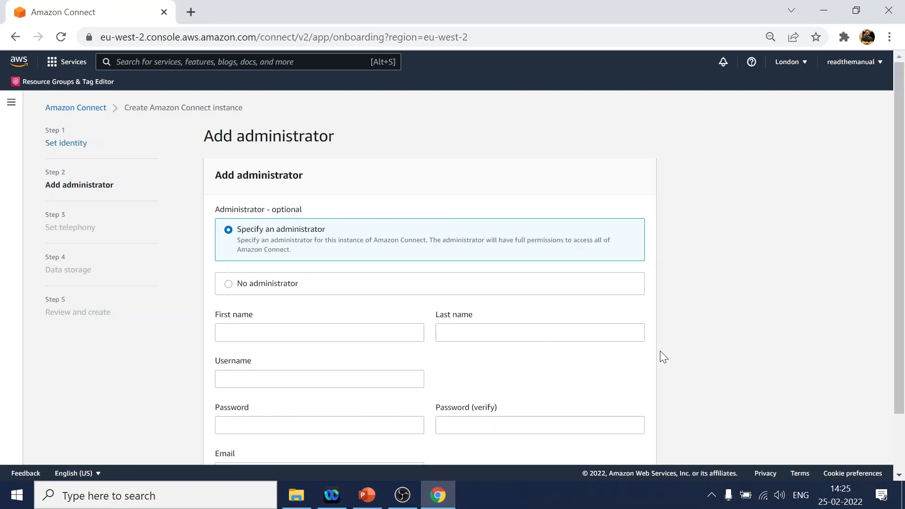
left_click(319, 332)
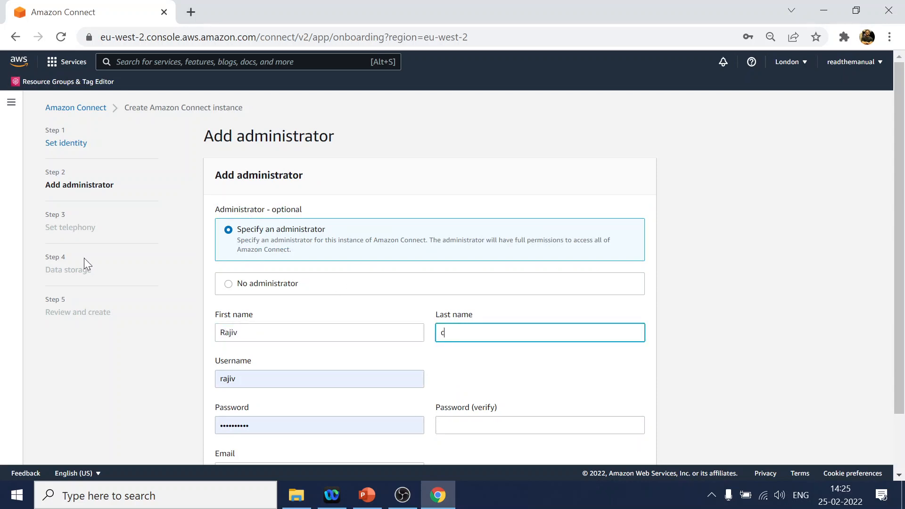
type("oomar")
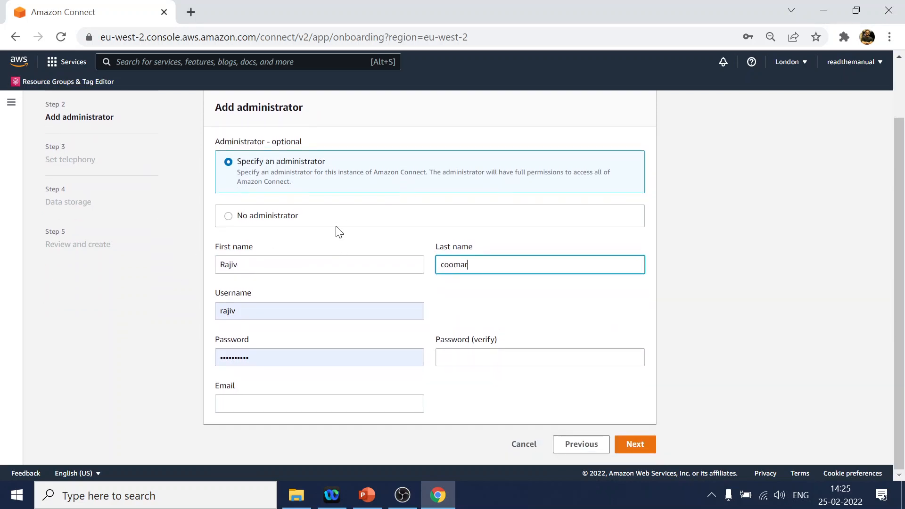
left_click(320, 357)
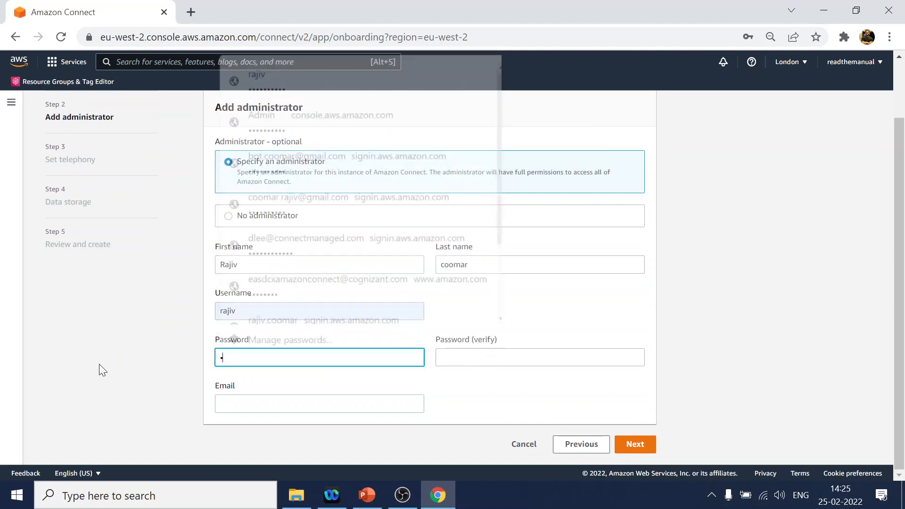
type("••")
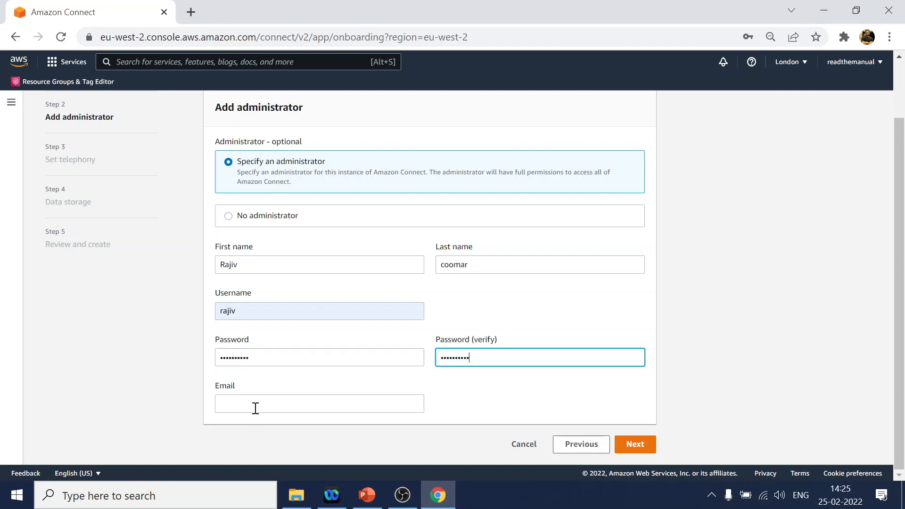
Step: Enter the administrator's gmail email address and continue to Set telephony
left_click(319, 404)
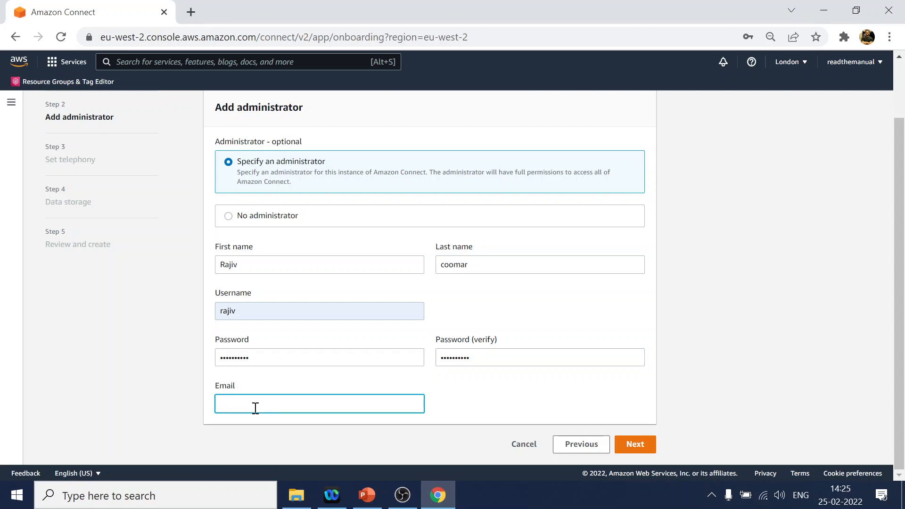
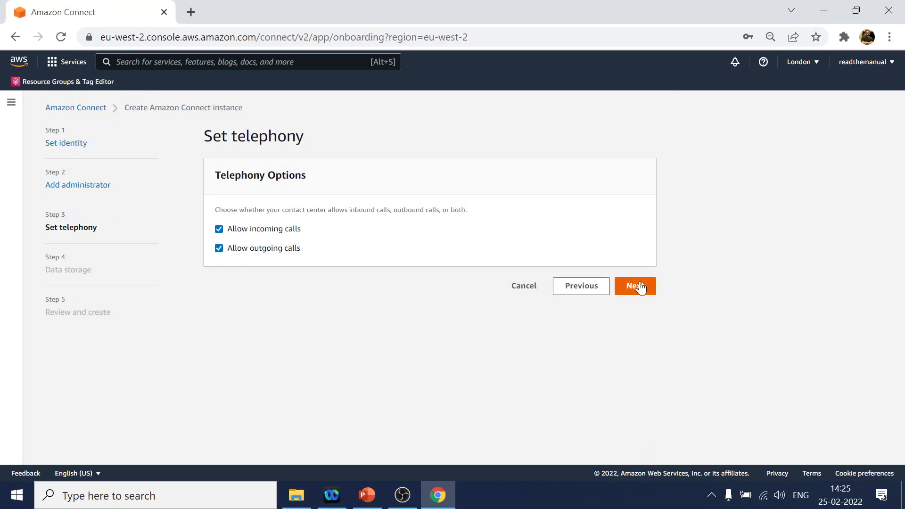
Step: Keep incoming and outgoing calls, accept default data storage, and create the instance from the review page
left_click(634, 285)
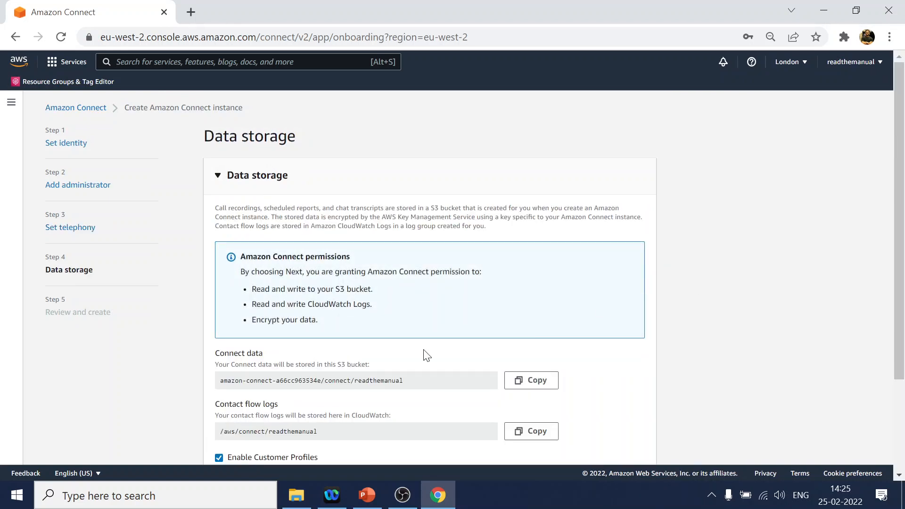
scroll("down", 3)
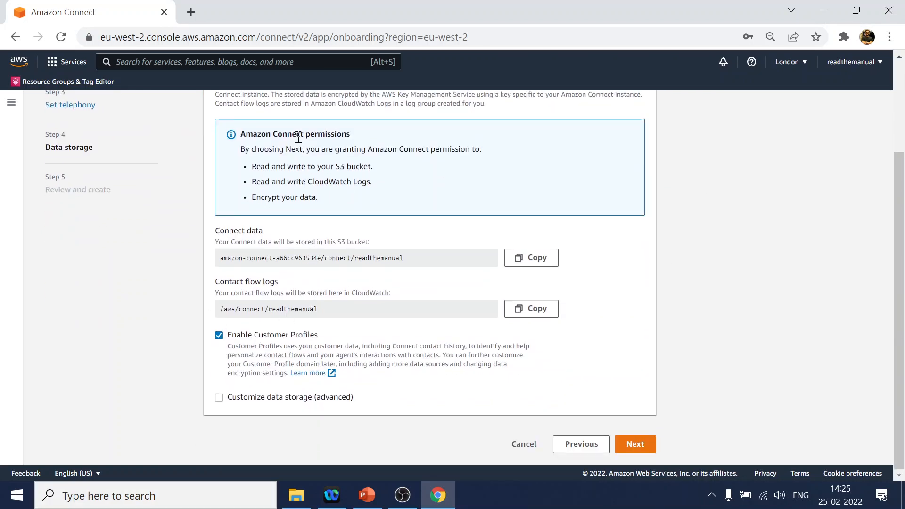
mouse_move(364, 261)
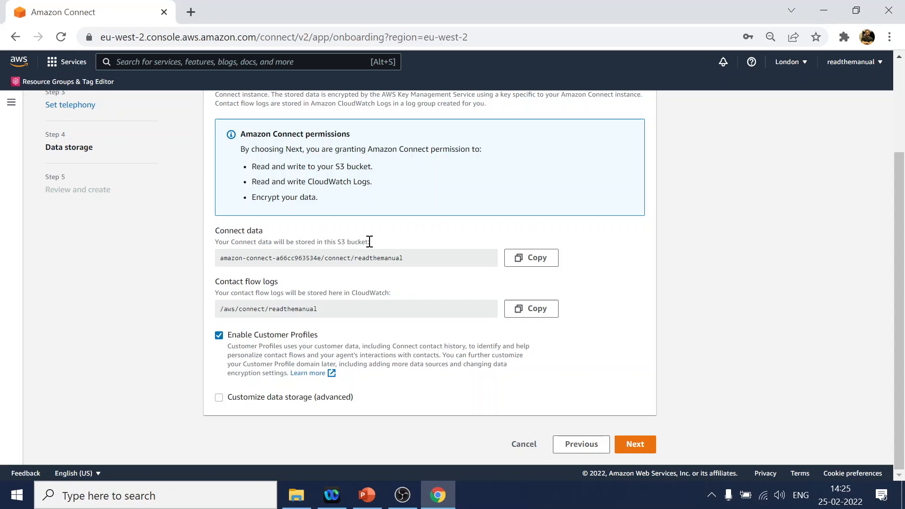
mouse_move(271, 397)
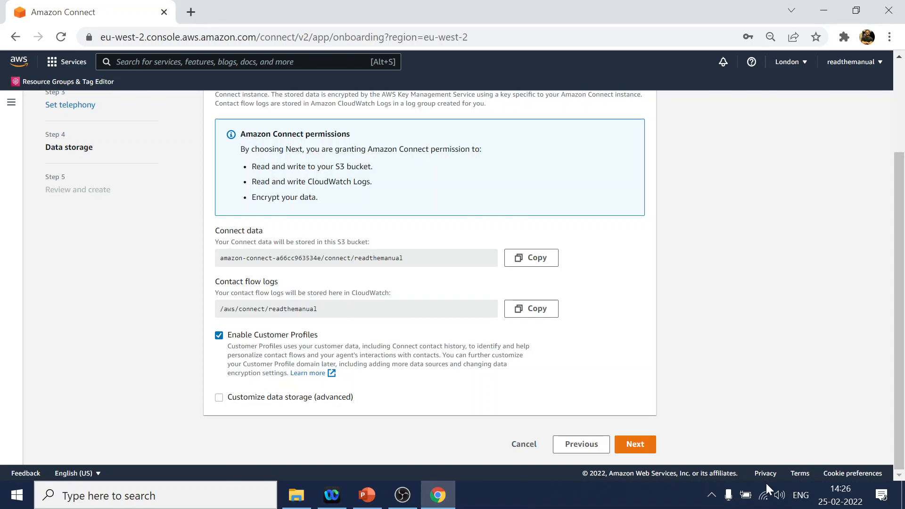
left_click(633, 444)
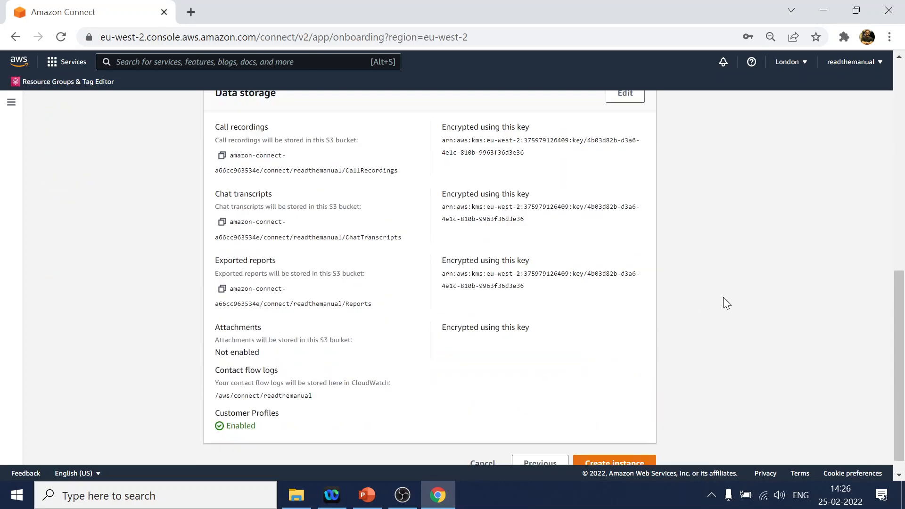
left_click(614, 461)
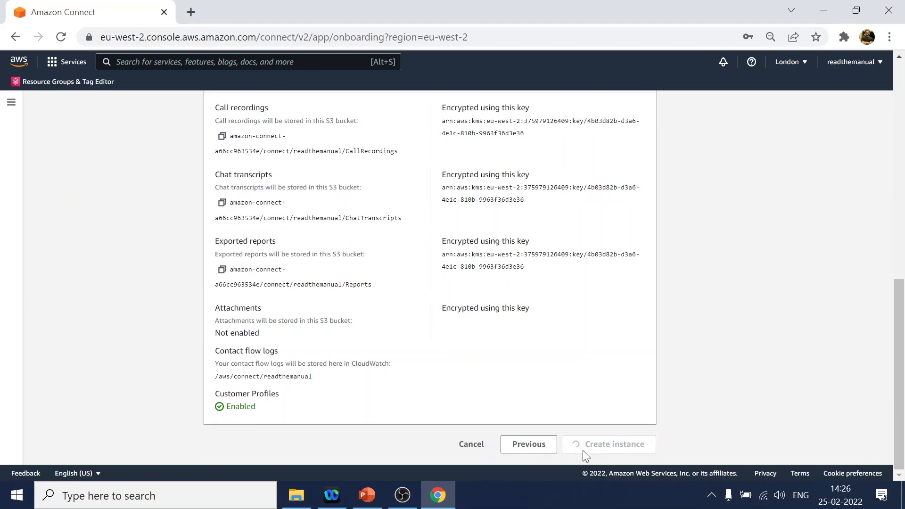
Step: Wait on the Instances page for readthemanual to go from Pending to Active
left_click(613, 444)
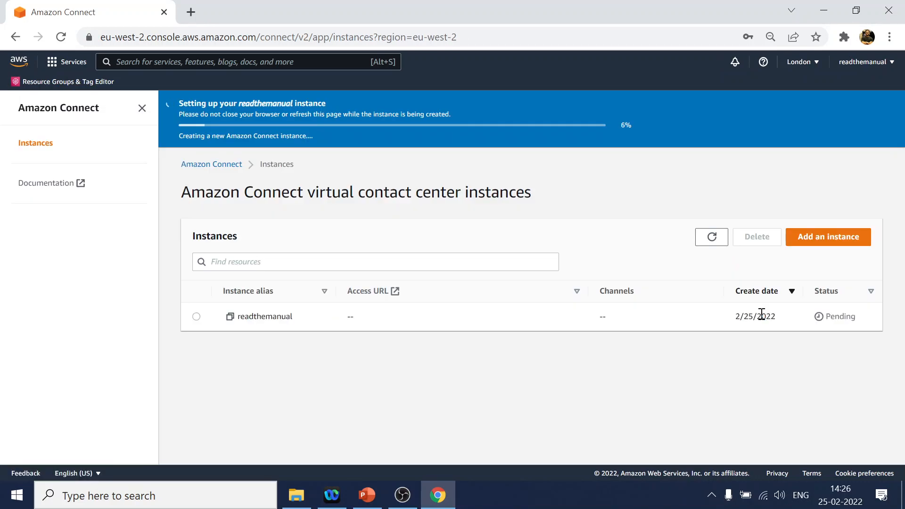
mouse_move(446, 374)
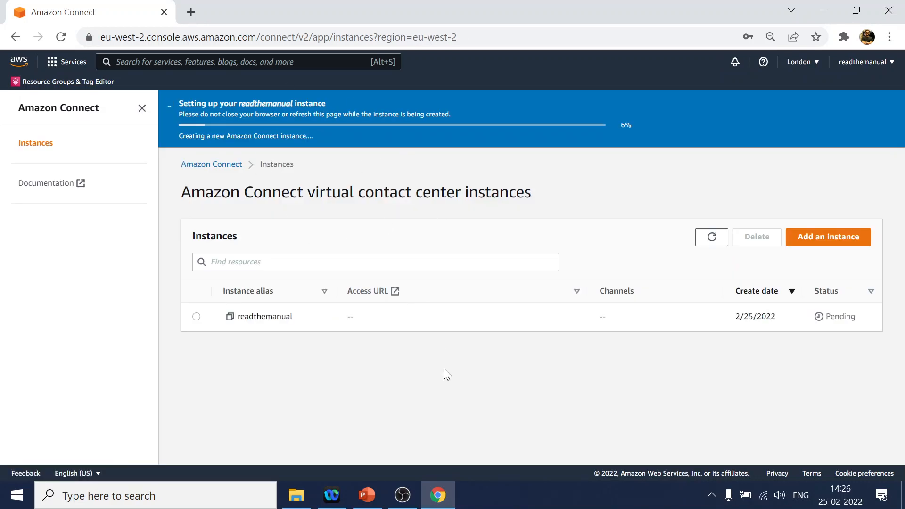
mouse_move(355, 309)
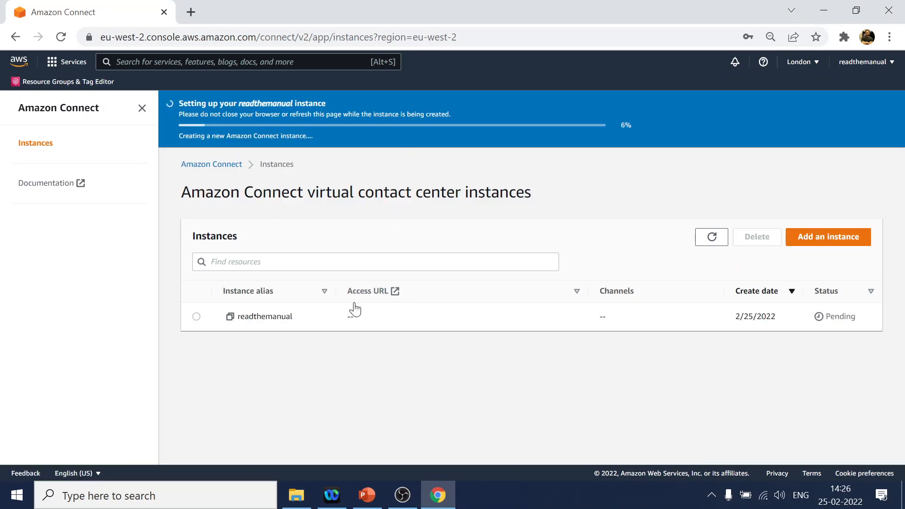
mouse_move(447, 381)
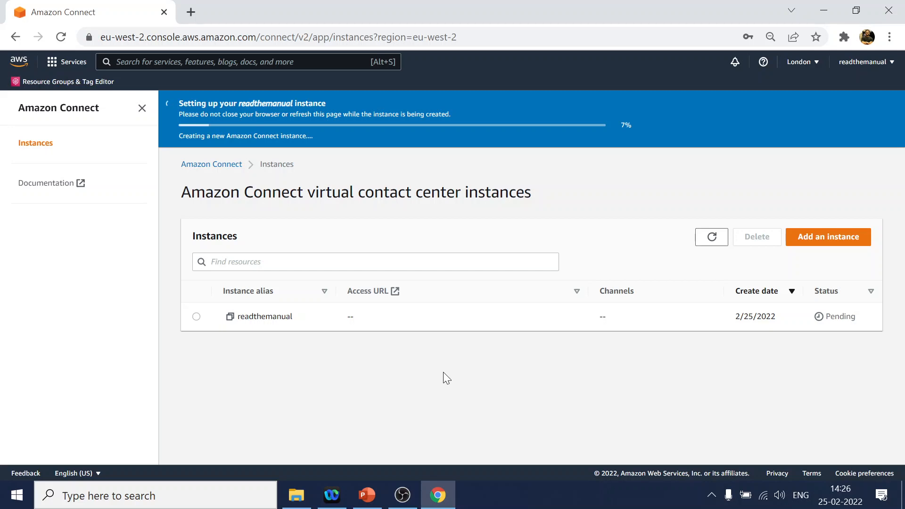
mouse_move(449, 360)
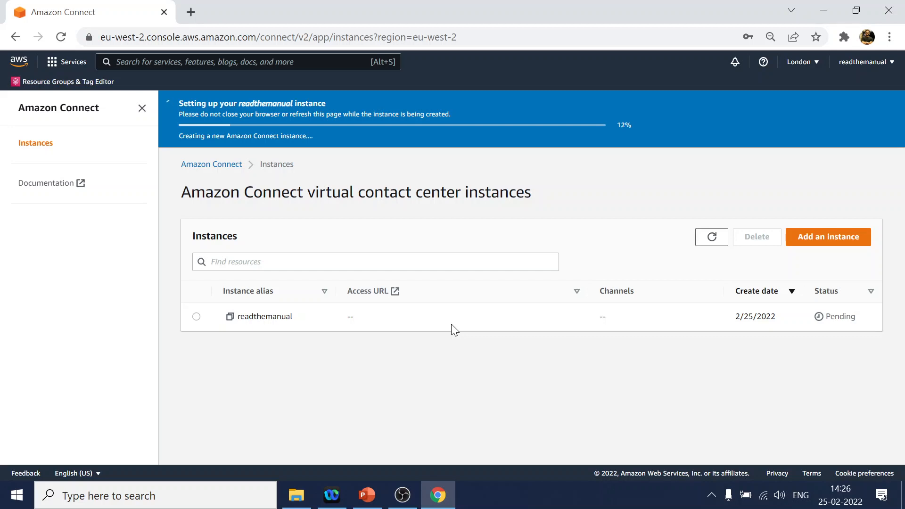
mouse_move(465, 327)
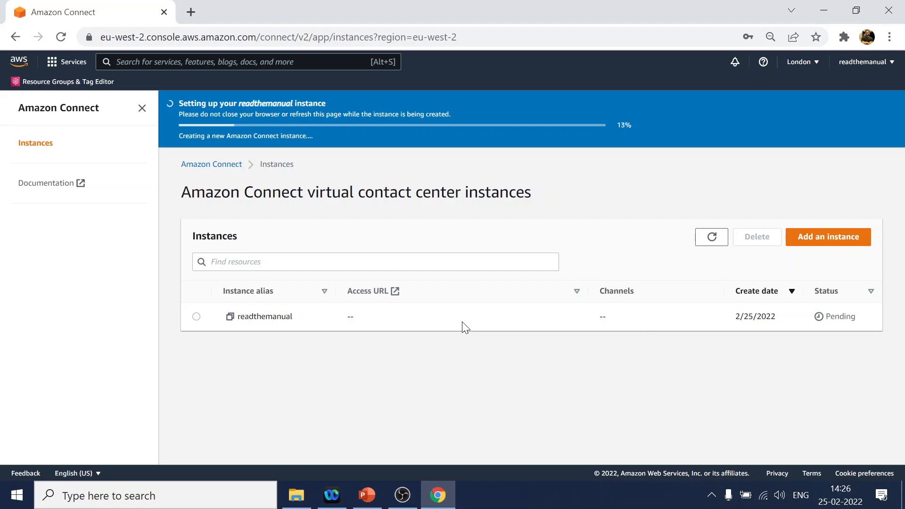
mouse_move(485, 342)
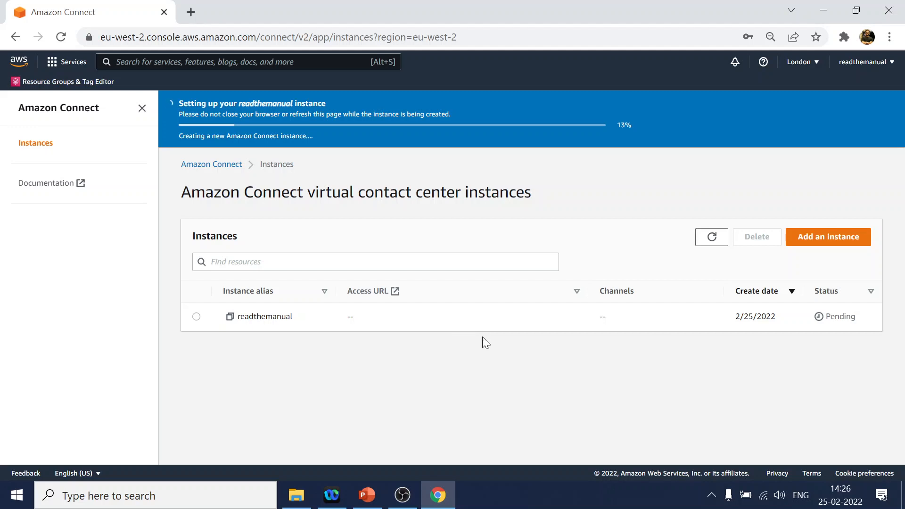
mouse_move(456, 350)
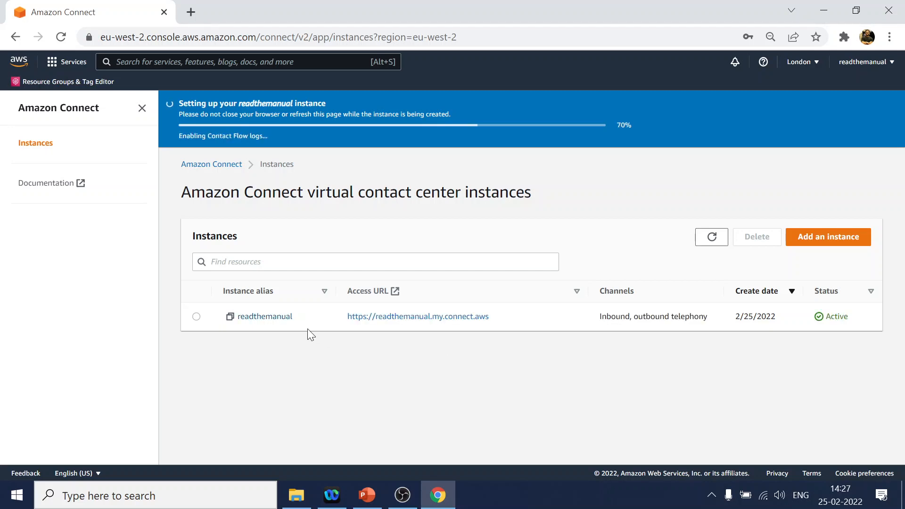
mouse_move(455, 354)
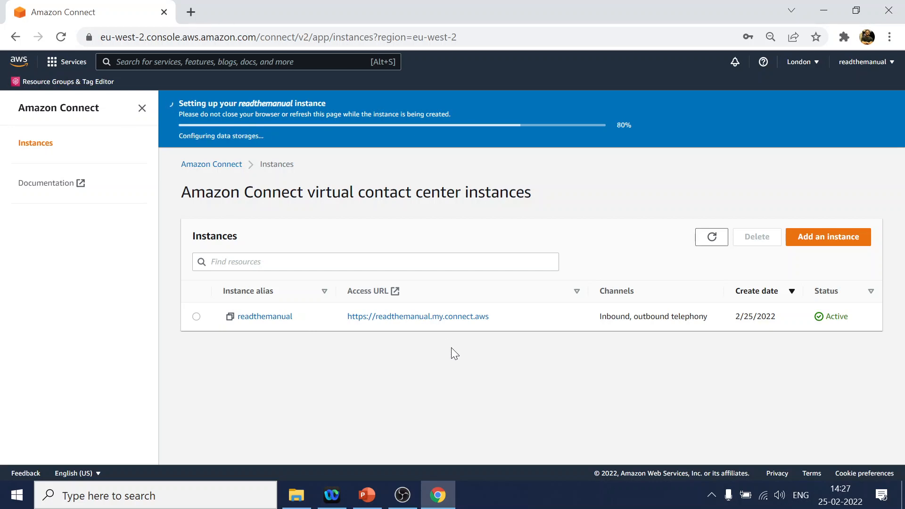